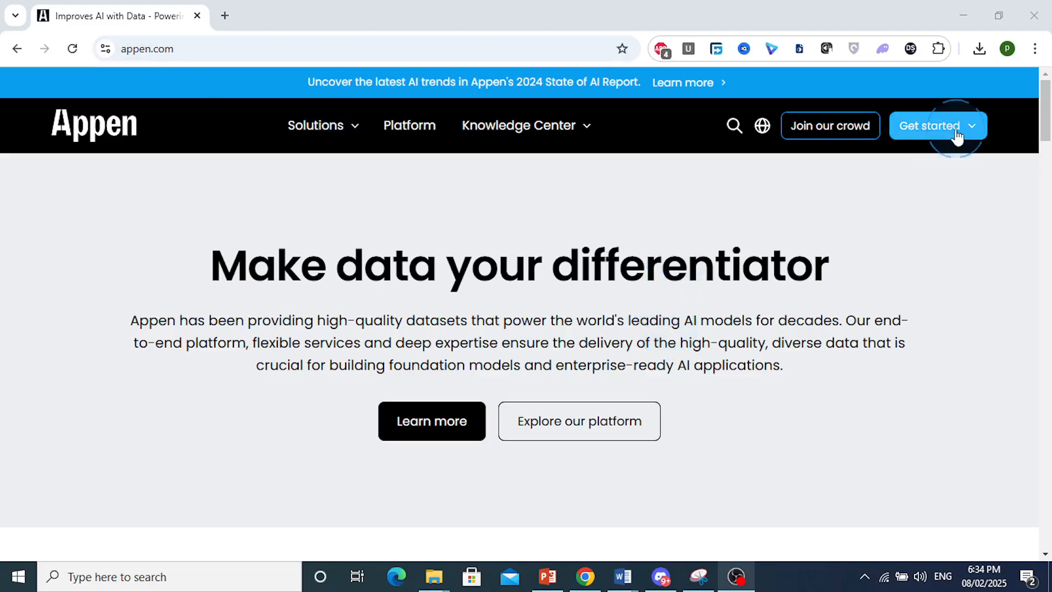
Reach the AI Data Platform (ADAP) page via the header's Get started menu
{"action": "left_click", "coordinate": [936, 125]}
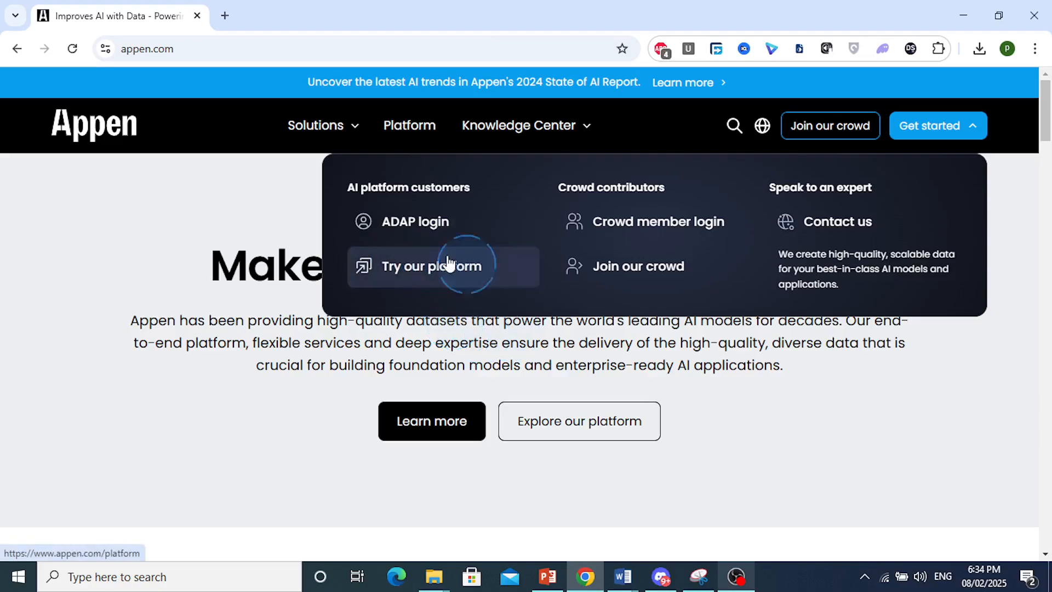
{"action": "left_click", "coordinate": [432, 265]}
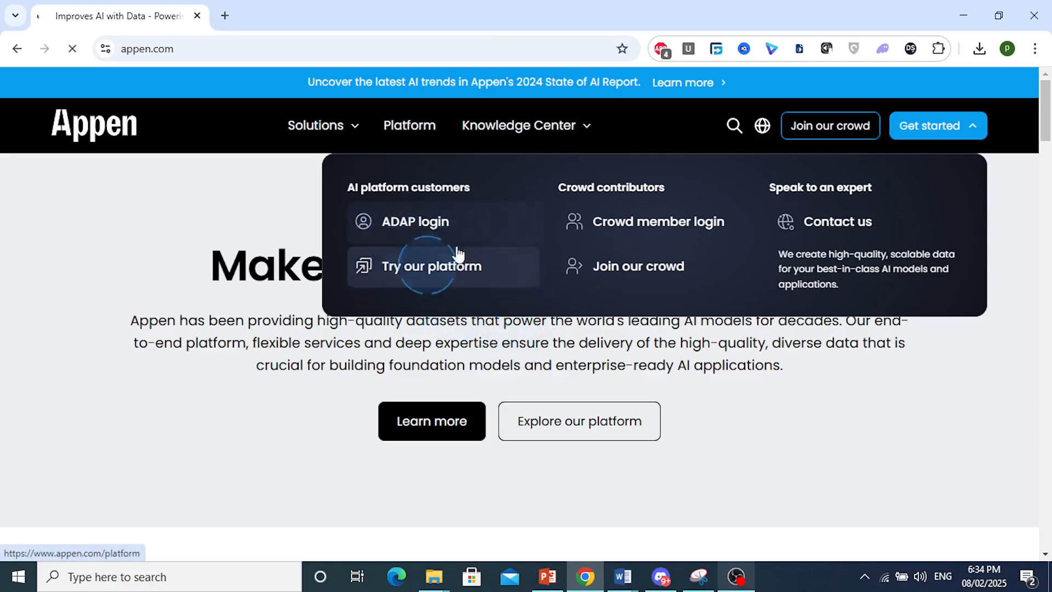
{"action": "left_click", "coordinate": [431, 265]}
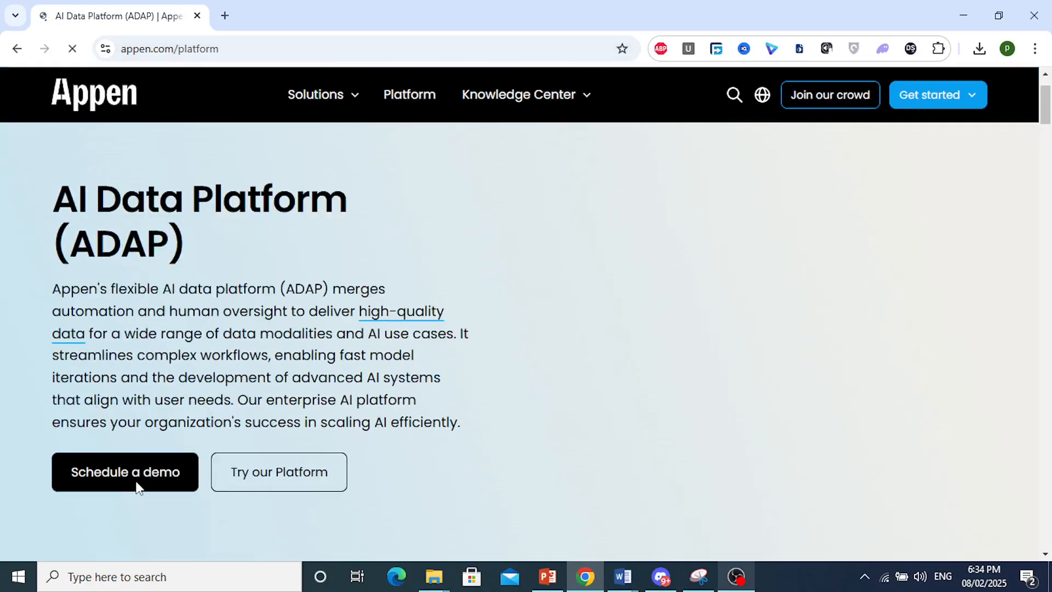
Start the 30-Day Free Trial sign-up from the ADAP pricing table
{"action": "left_click", "coordinate": [277, 471]}
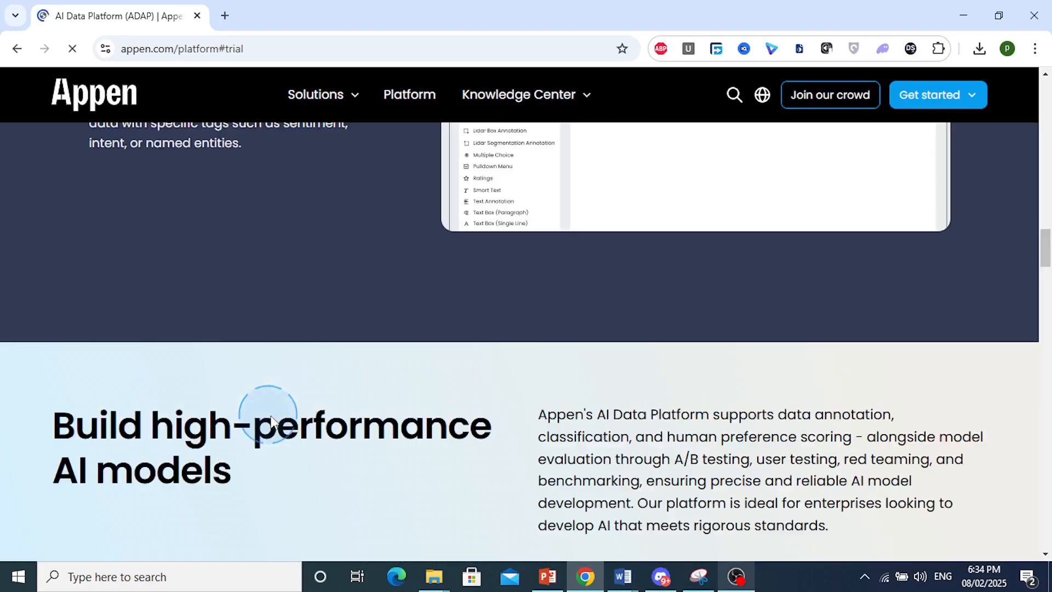
{"action": "scroll", "scroll_direction": "down", "scroll_amount": 3}
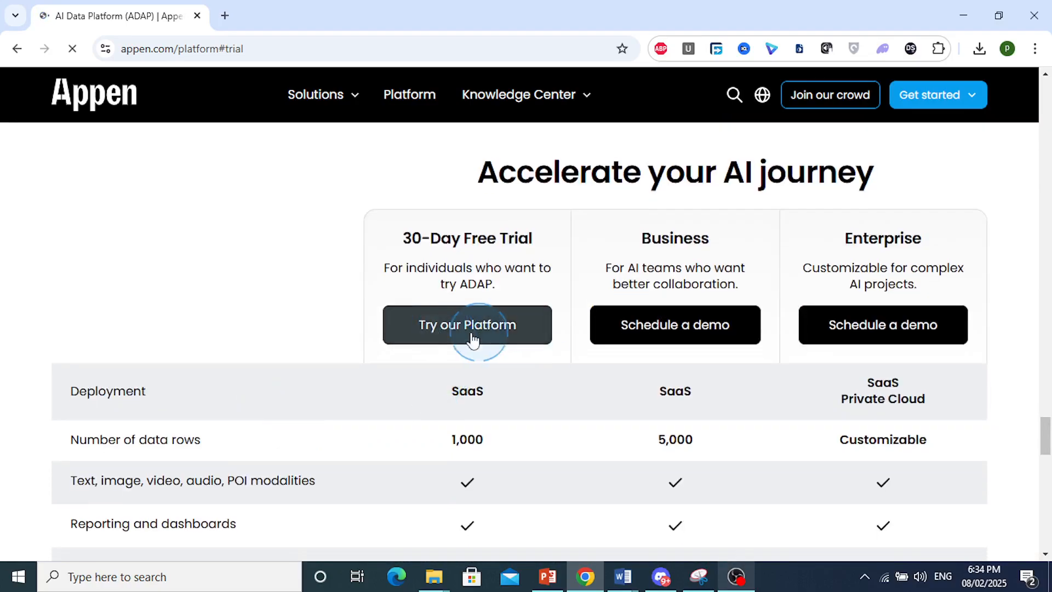
{"action": "scroll", "scroll_direction": "down", "scroll_amount": 3}
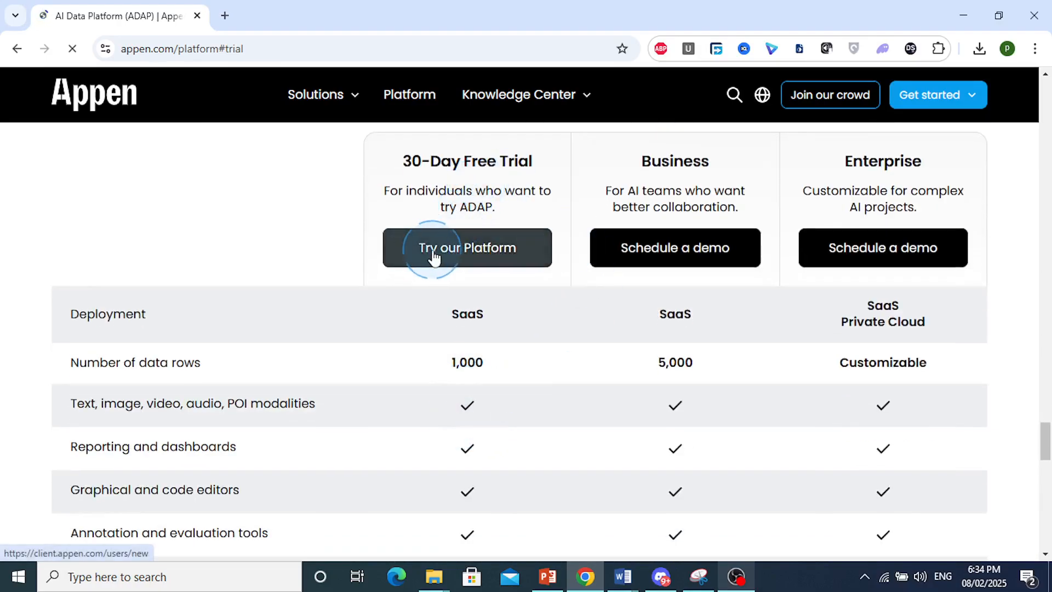
{"action": "left_click", "coordinate": [467, 247]}
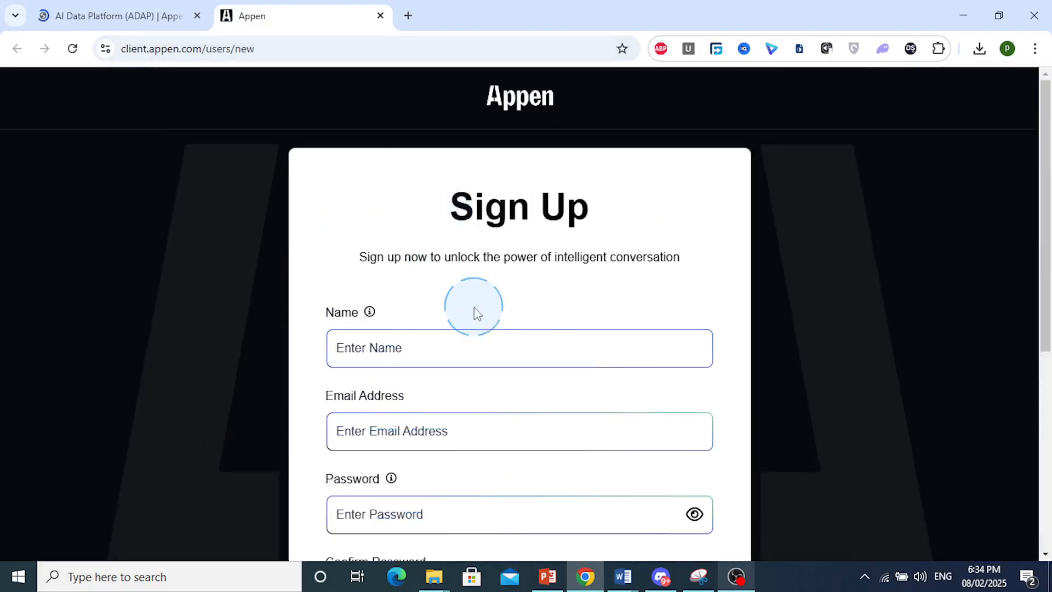
Accept the Terms of Service and Privacy Policy and submit the sign-up form
{"action": "scroll", "scroll_direction": "down", "scroll_amount": 3}
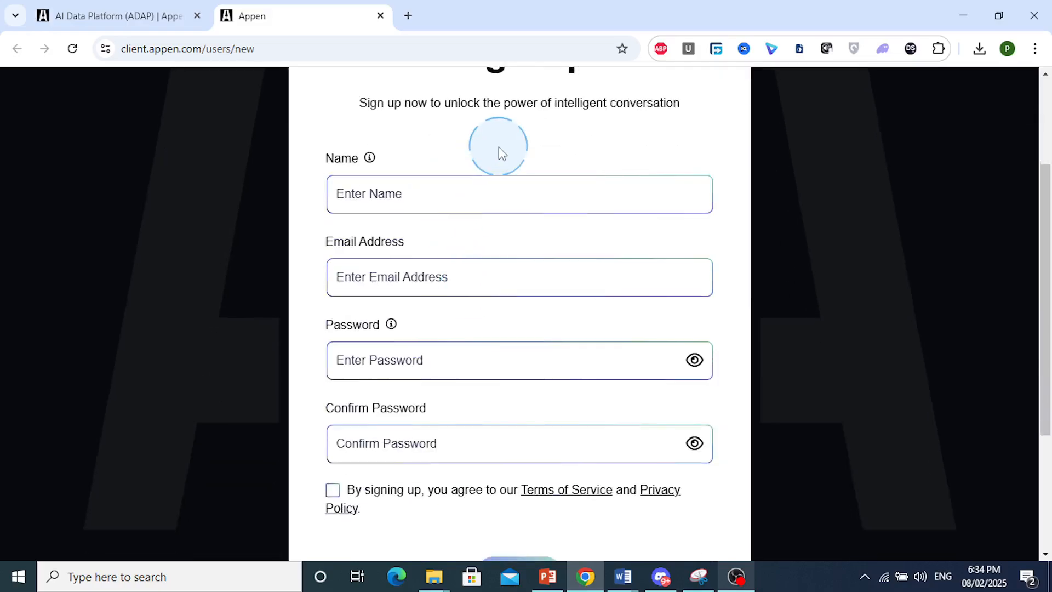
{"action": "scroll", "scroll_direction": "down", "scroll_amount": 3}
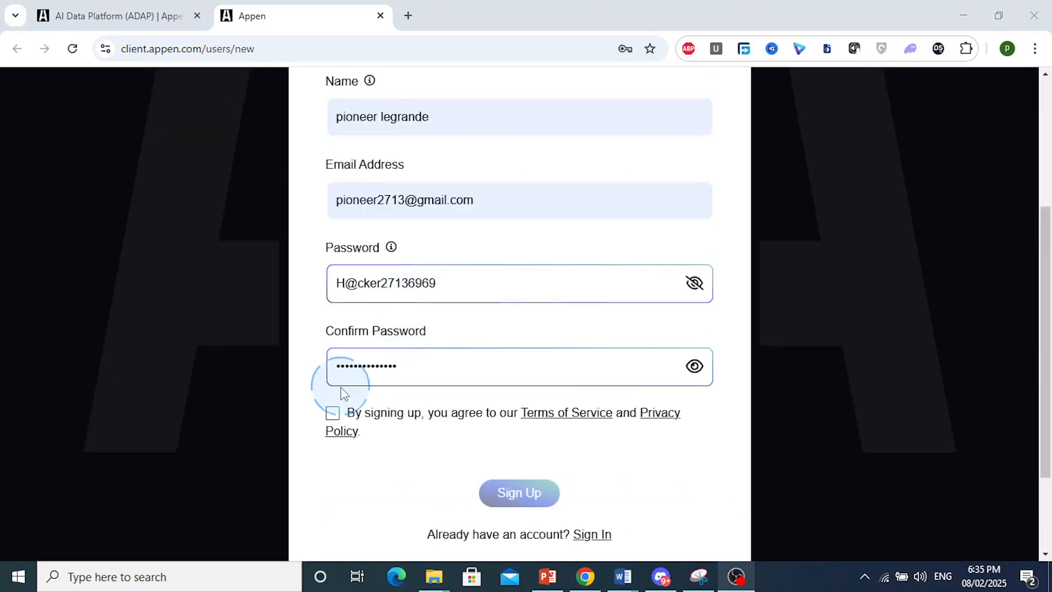
{"action": "left_click", "coordinate": [332, 413]}
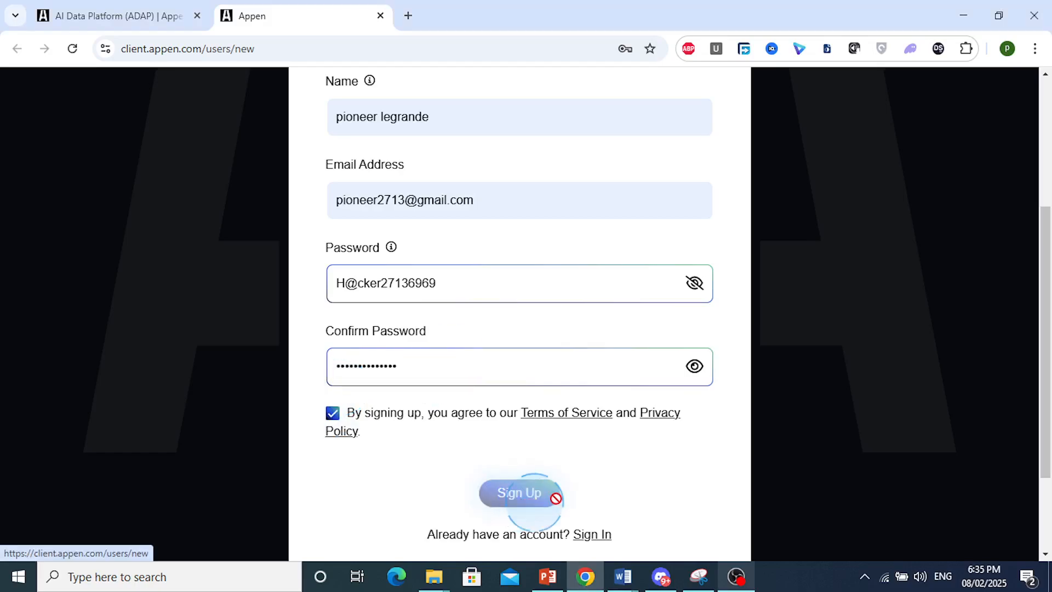
{"action": "left_click", "coordinate": [518, 492]}
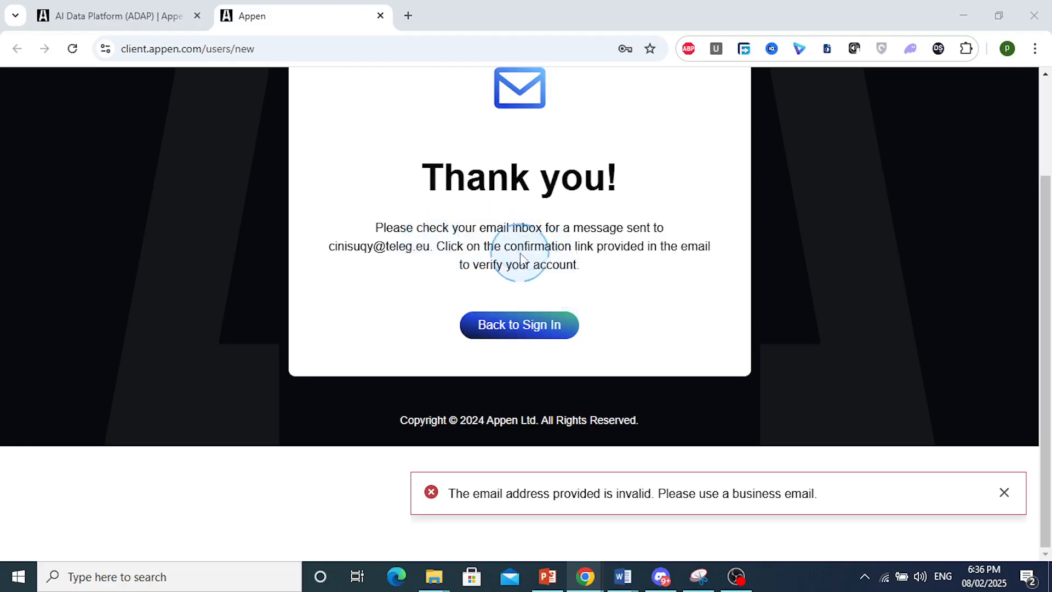
{"action": "mouse_move", "coordinate": [842, 542]}
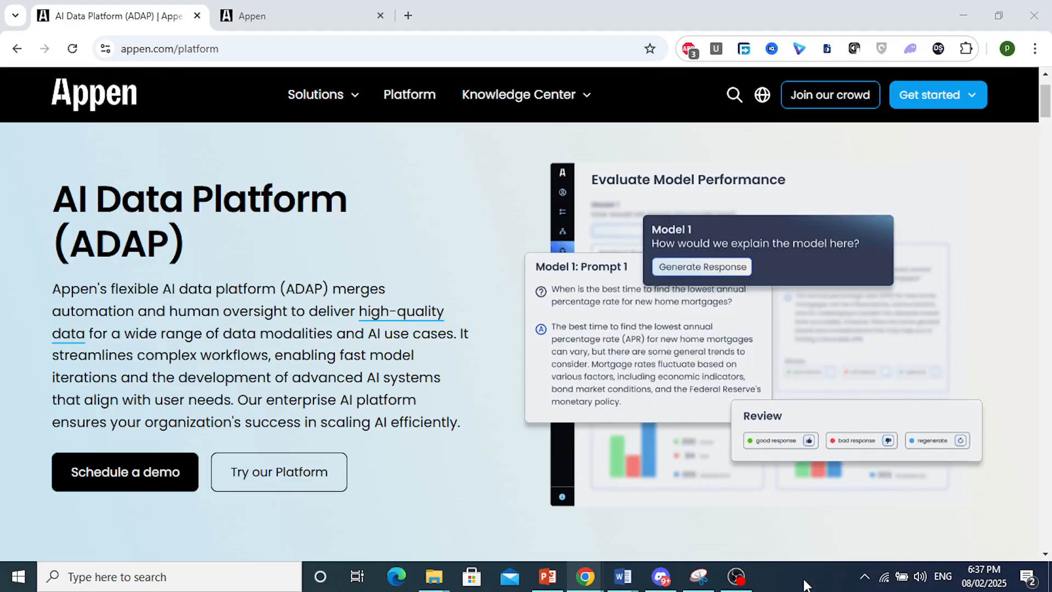
Return to the AI Data Platform (ADAP) overview in the original tab
{"action": "left_click", "coordinate": [471, 392]}
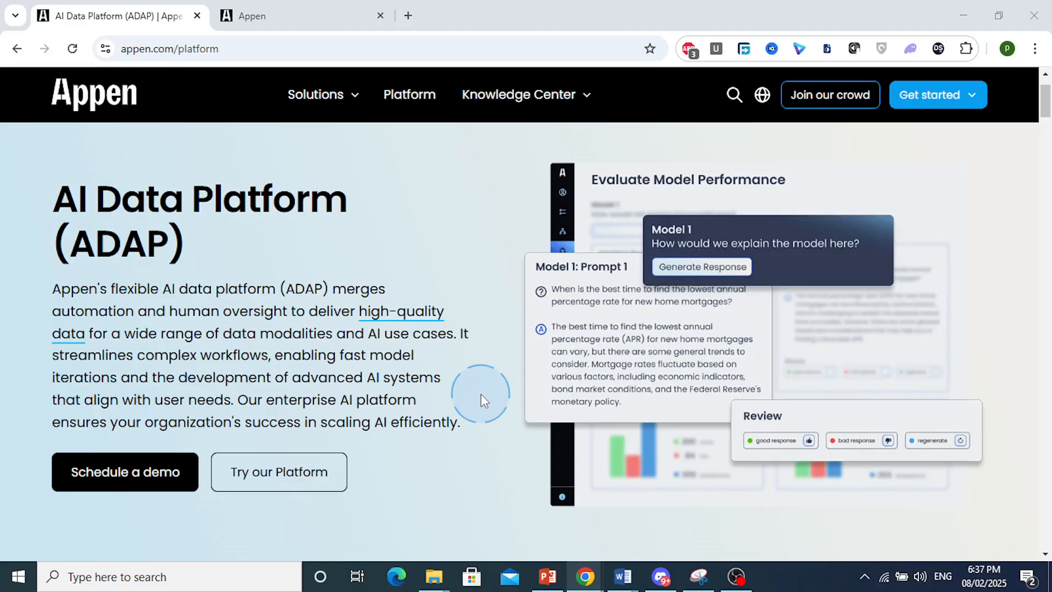
{"action": "mouse_move", "coordinate": [616, 394]}
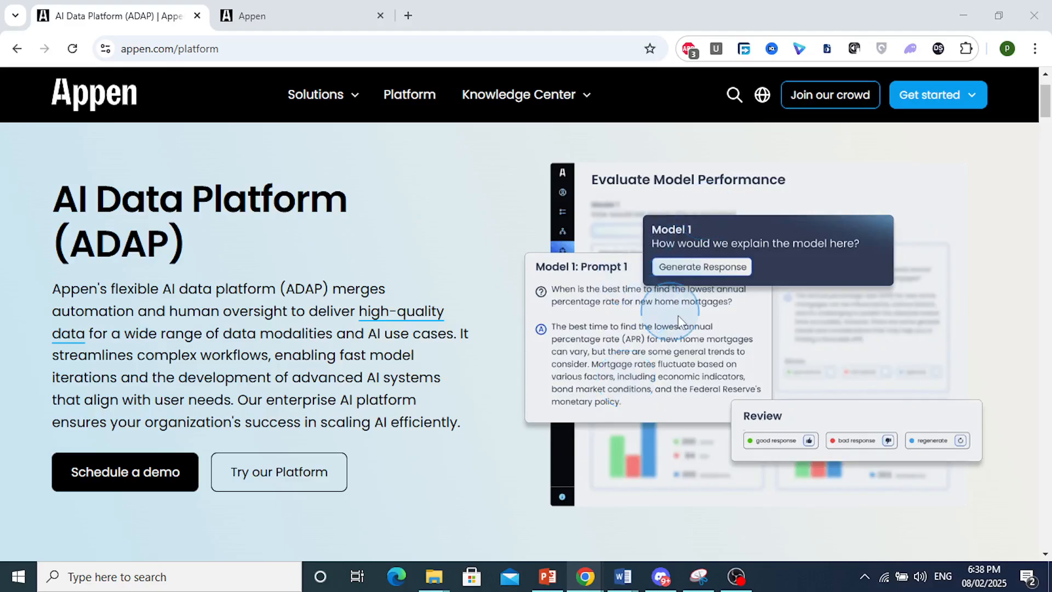
{"action": "mouse_move", "coordinate": [805, 418]}
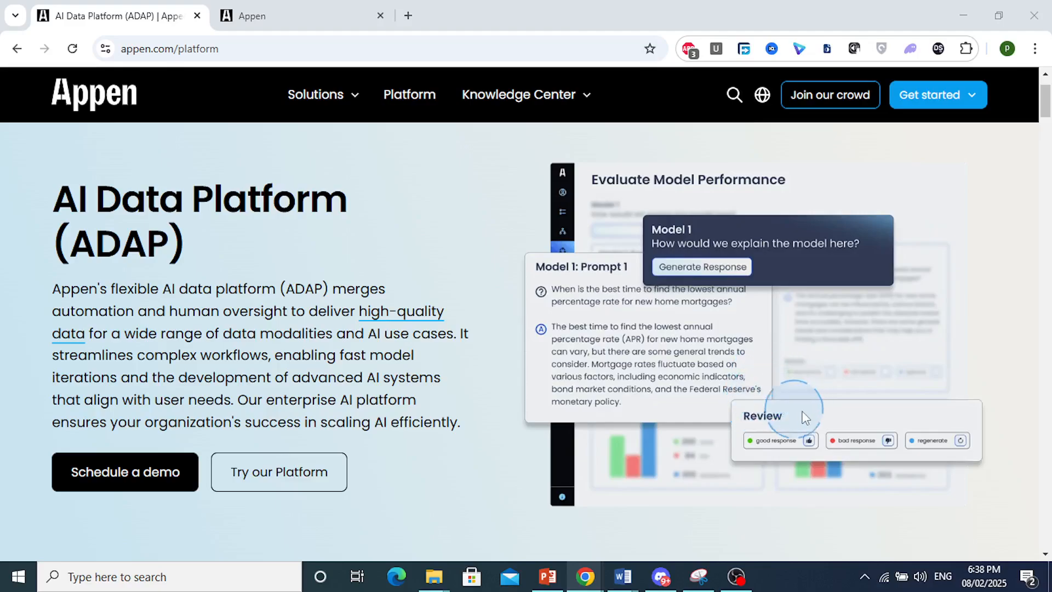
{"action": "scroll", "scroll_direction": "down", "scroll_amount": 3}
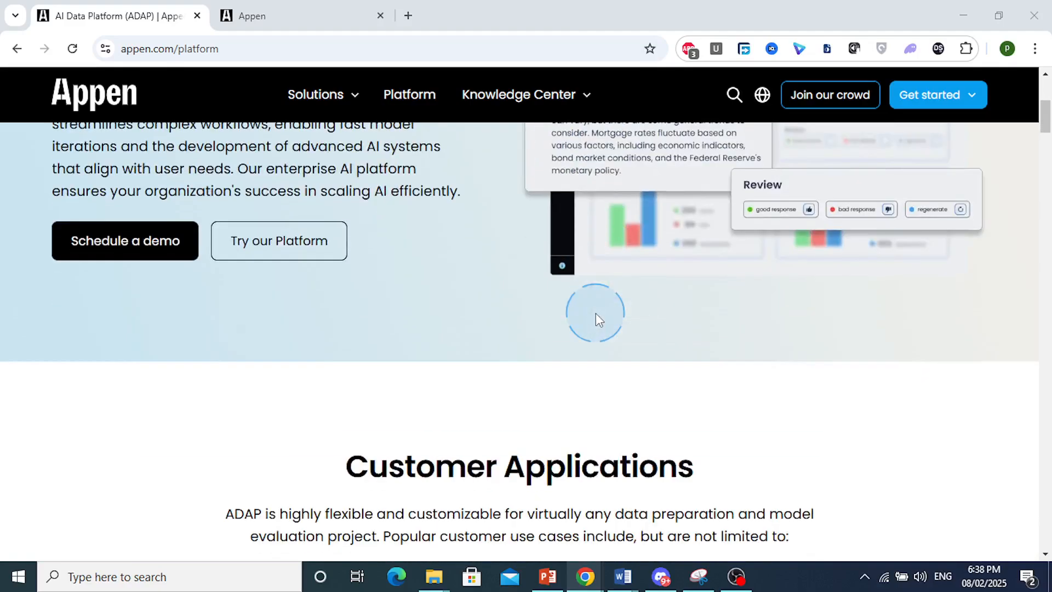
{"action": "scroll", "scroll_direction": "down", "scroll_amount": 3}
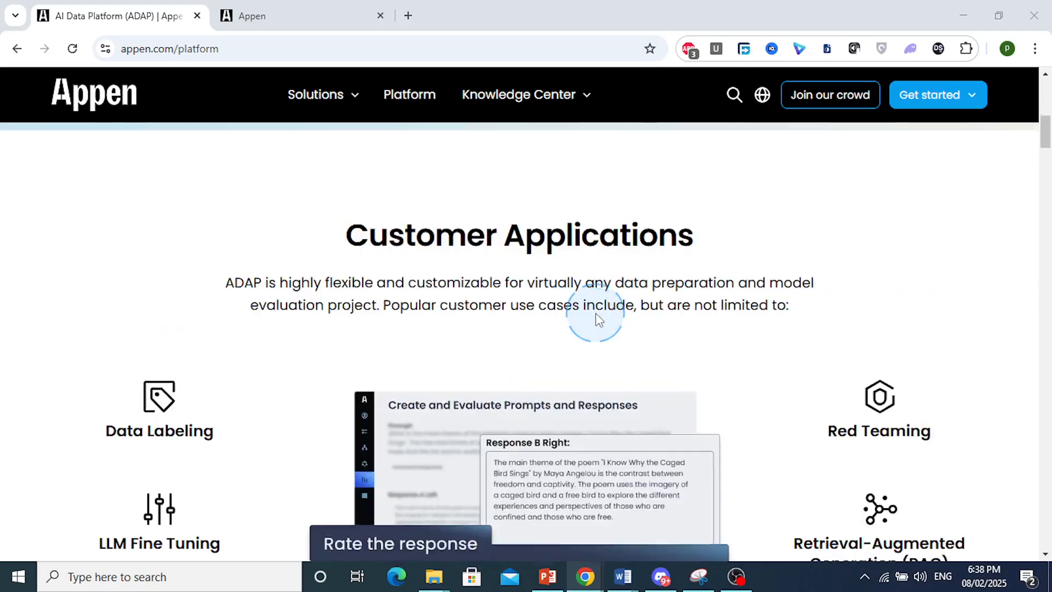
{"action": "scroll", "scroll_direction": "down", "scroll_amount": 3}
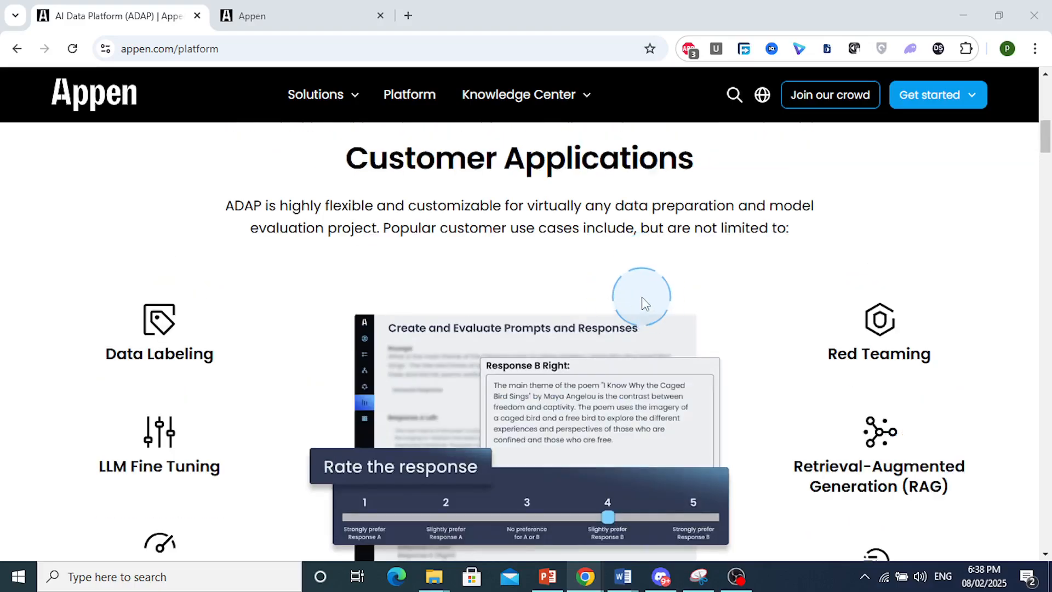
{"action": "scroll", "scroll_direction": "down", "scroll_amount": 3}
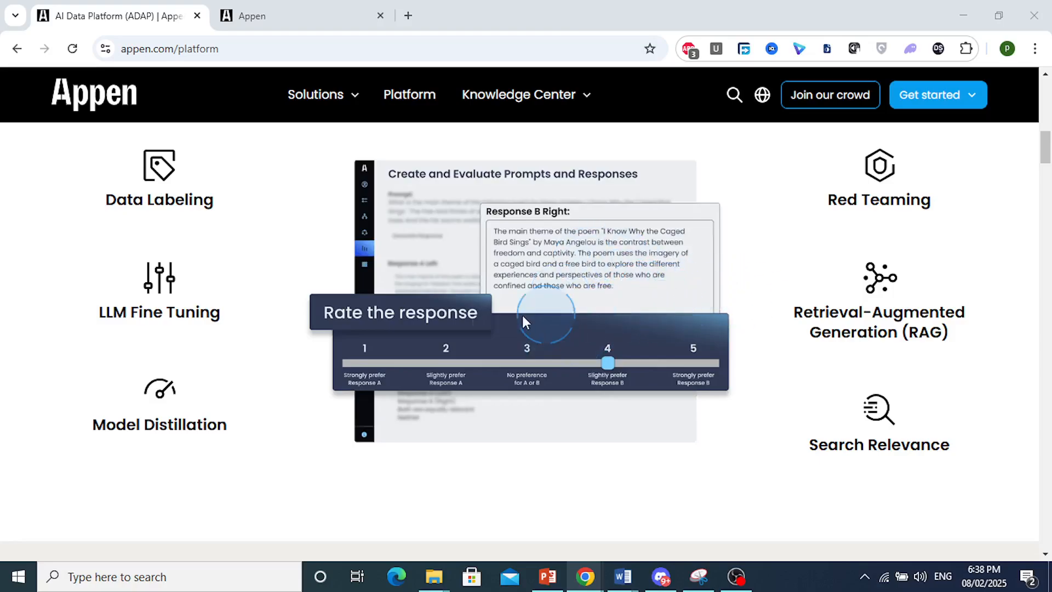
{"action": "scroll", "scroll_direction": "down", "scroll_amount": 3}
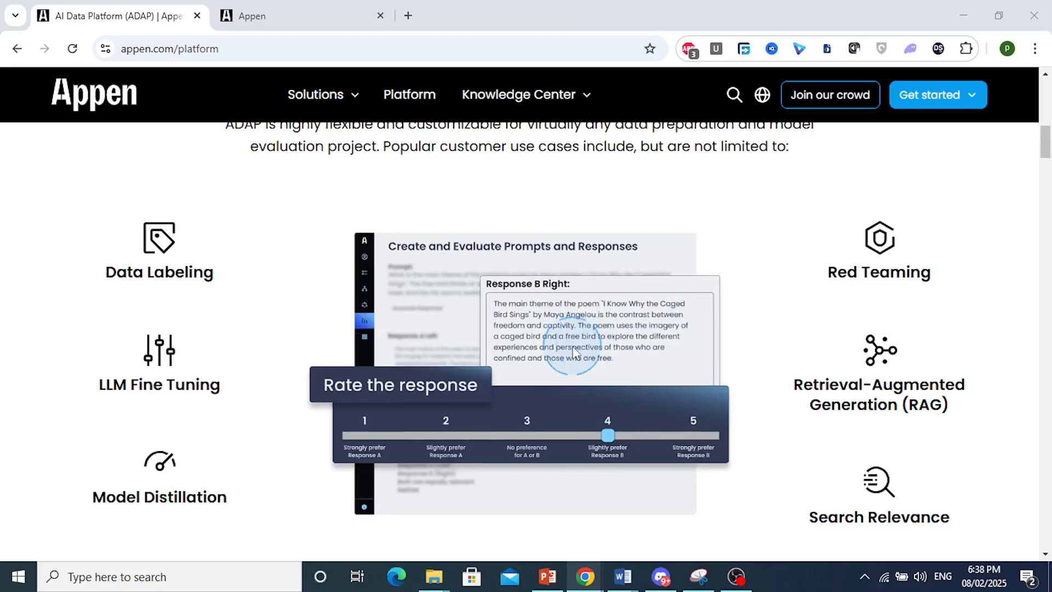
{"action": "scroll", "scroll_direction": "down", "scroll_amount": 3}
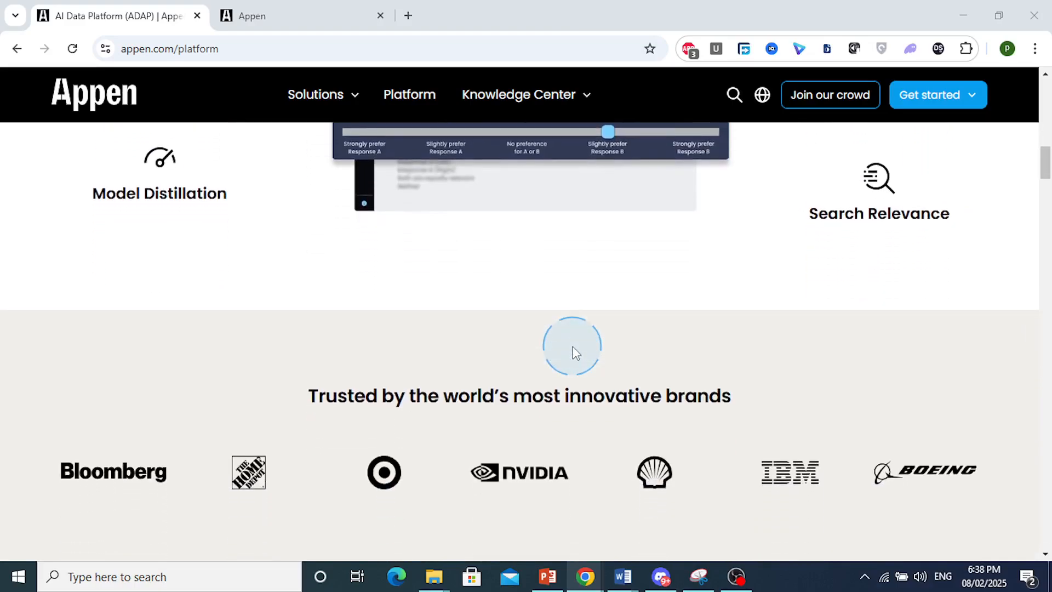
{"action": "scroll", "scroll_direction": "down", "scroll_amount": 3}
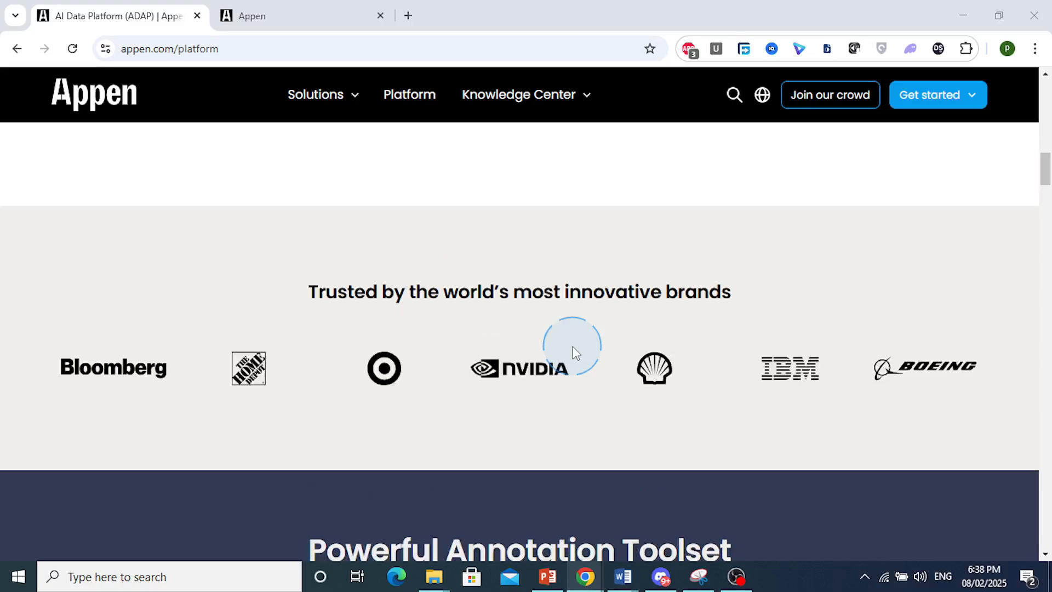
{"action": "scroll", "scroll_direction": "down", "scroll_amount": 3}
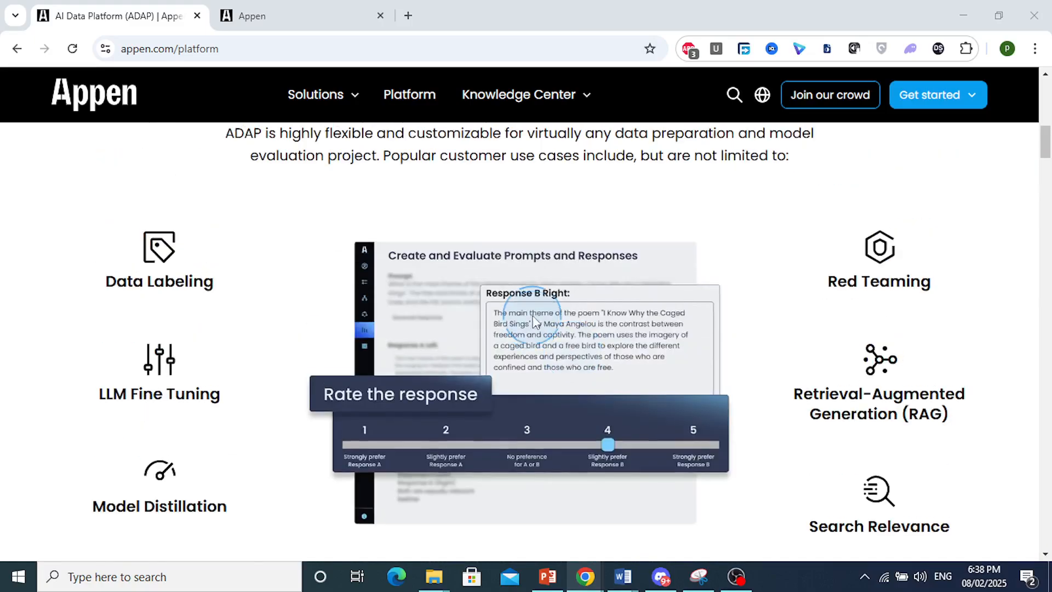
{"action": "scroll", "scroll_direction": "up", "scroll_amount": 3}
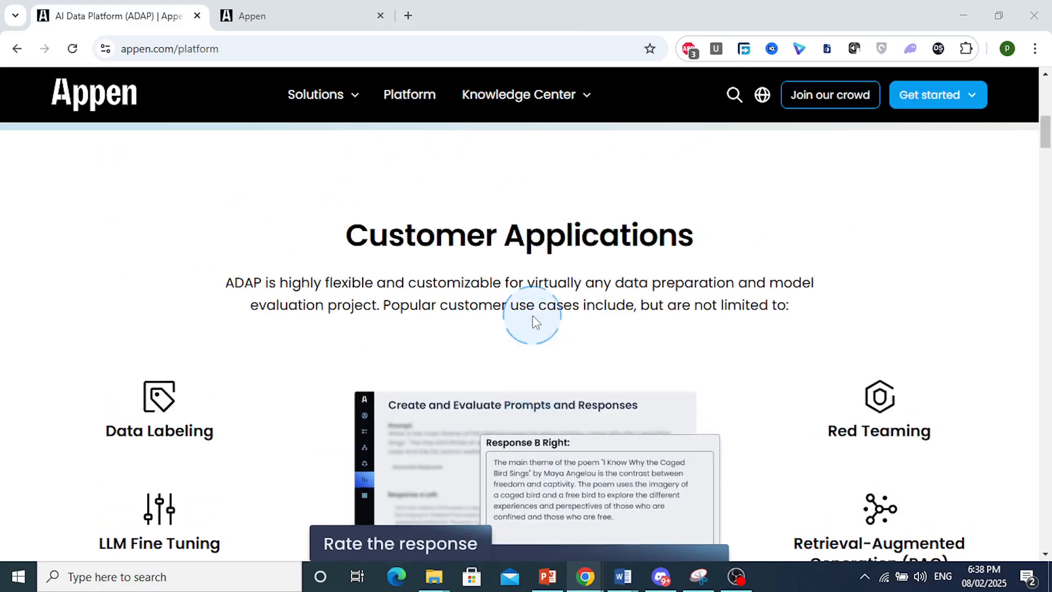
{"action": "scroll", "scroll_direction": "up", "scroll_amount": 3}
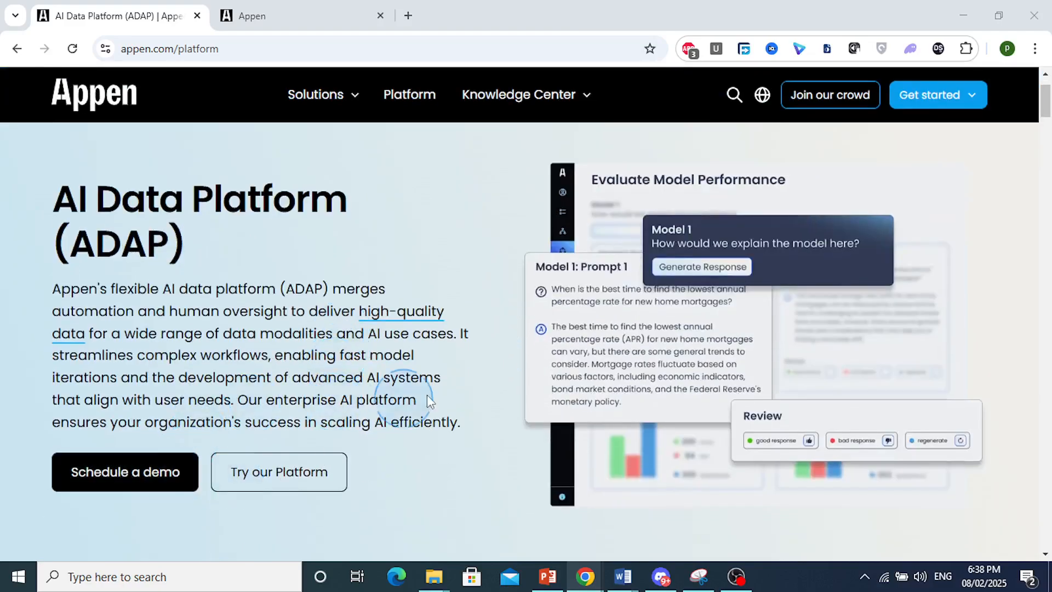
{"action": "scroll", "scroll_direction": "down", "scroll_amount": 3}
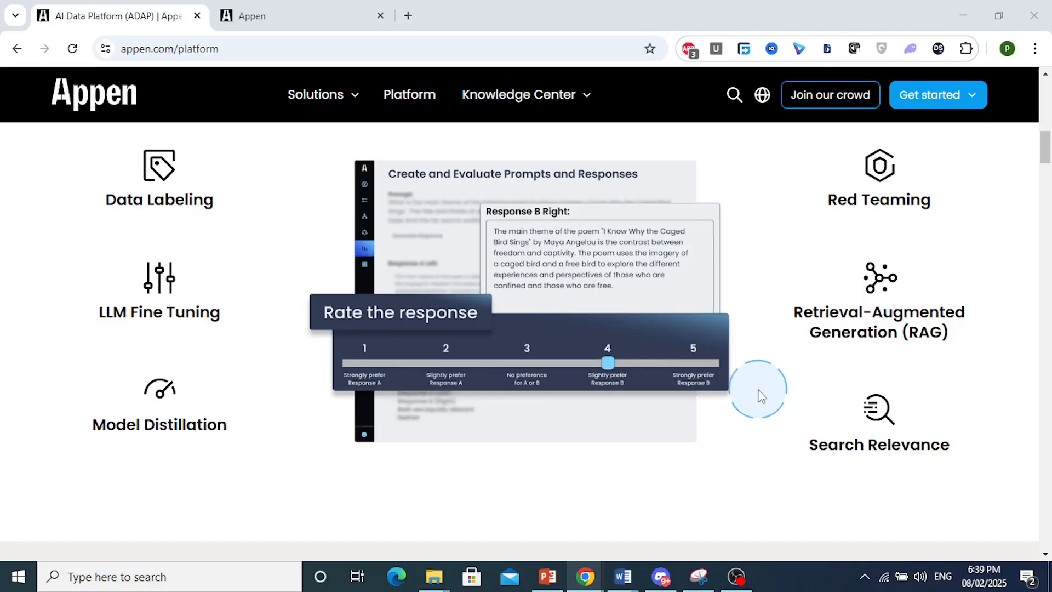
{"action": "mouse_move", "coordinate": [771, 363]}
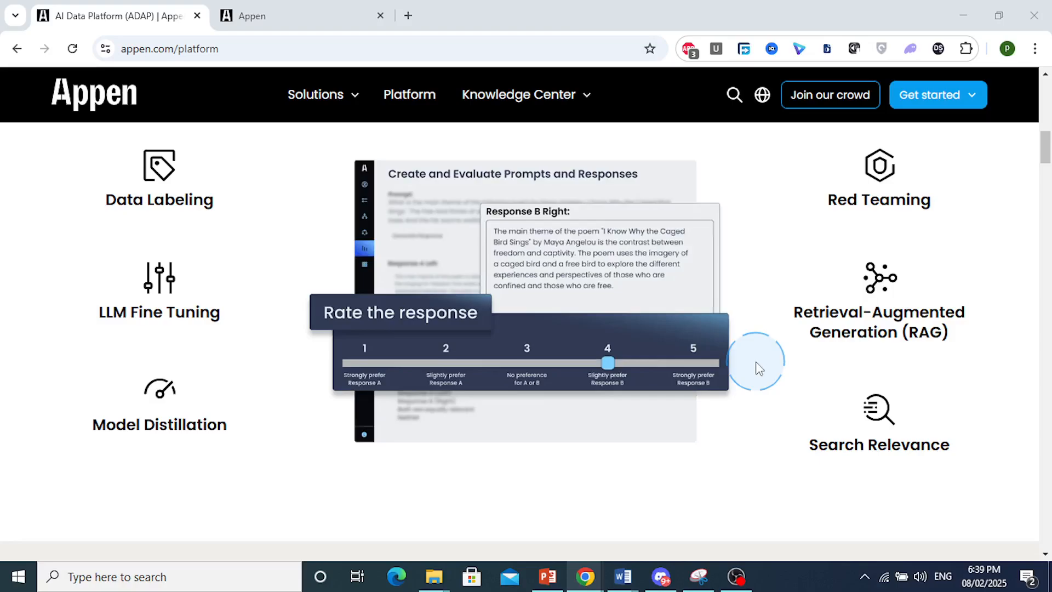
{"action": "mouse_move", "coordinate": [674, 360]}
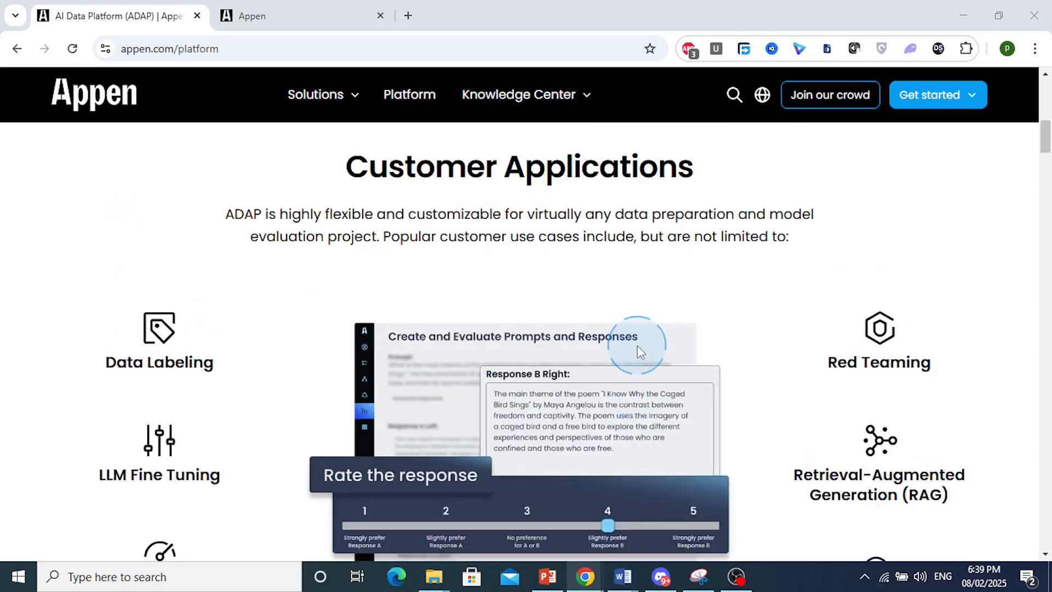
{"action": "scroll", "scroll_direction": "up", "scroll_amount": 3}
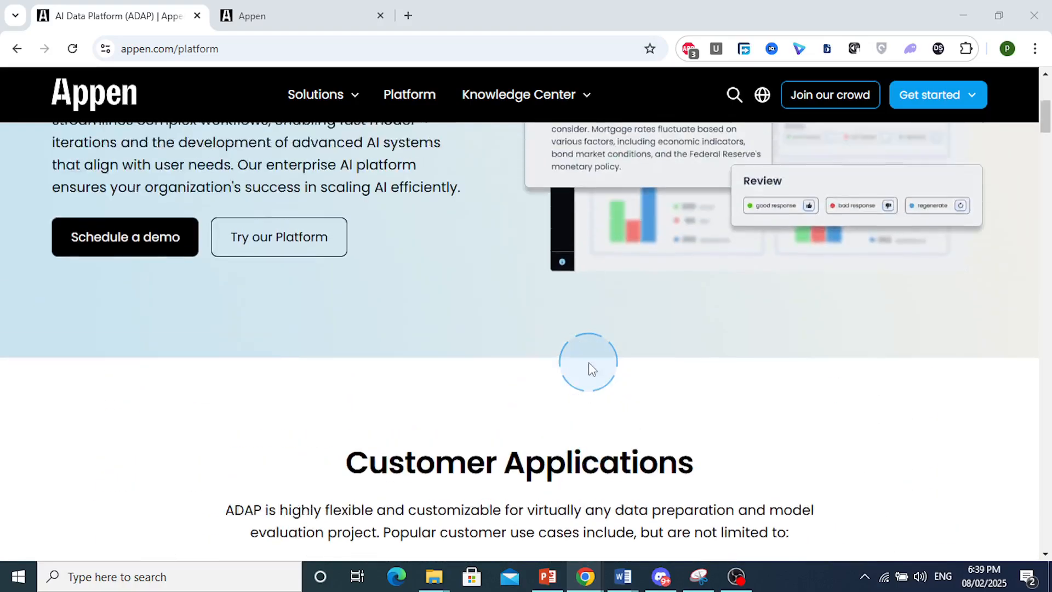
{"action": "scroll", "scroll_direction": "up", "scroll_amount": 3}
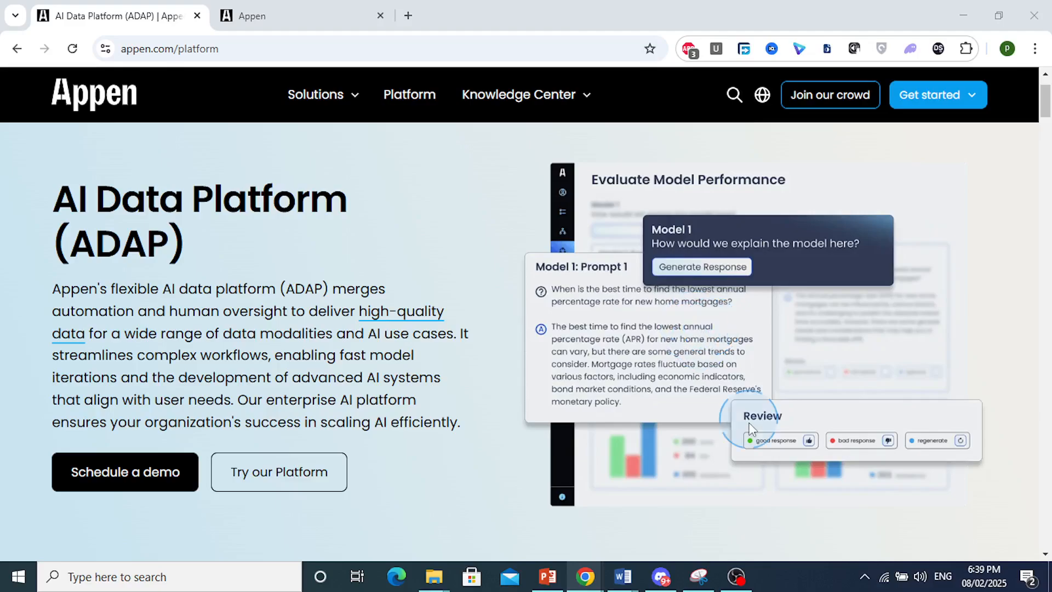
{"action": "mouse_move", "coordinate": [812, 590]}
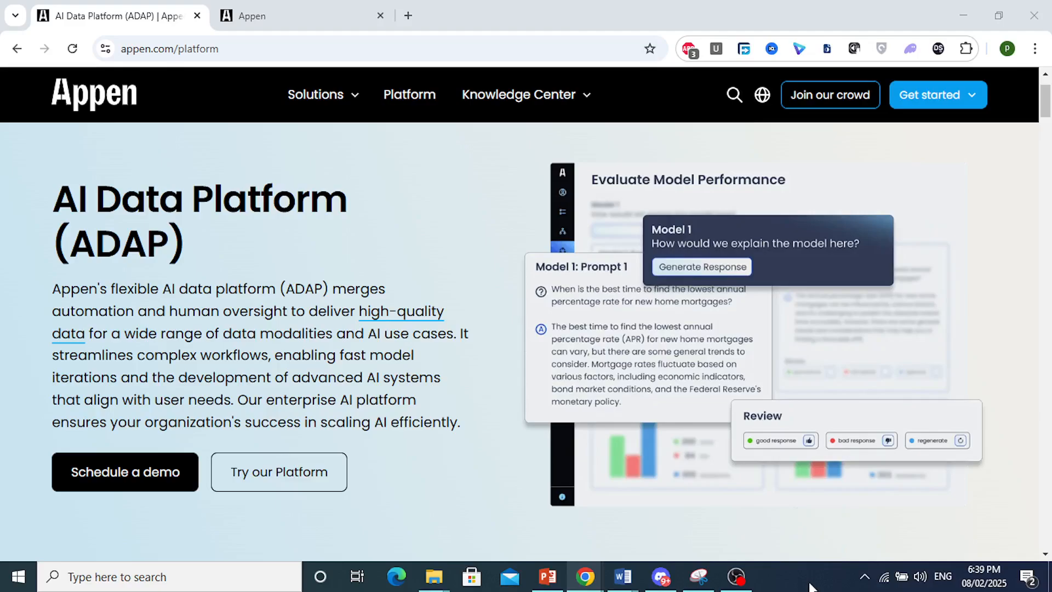